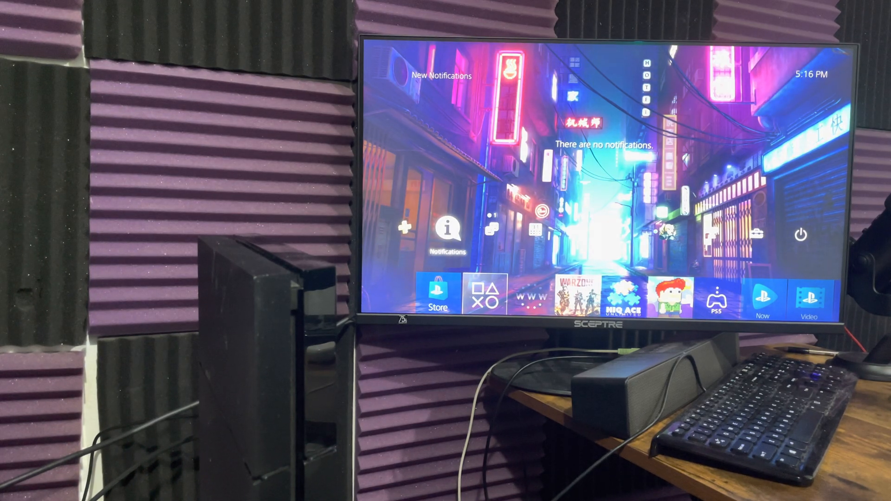
- Open the Notifications list from the home screen to show the System Software 9.00 entry
left_click(448, 233)
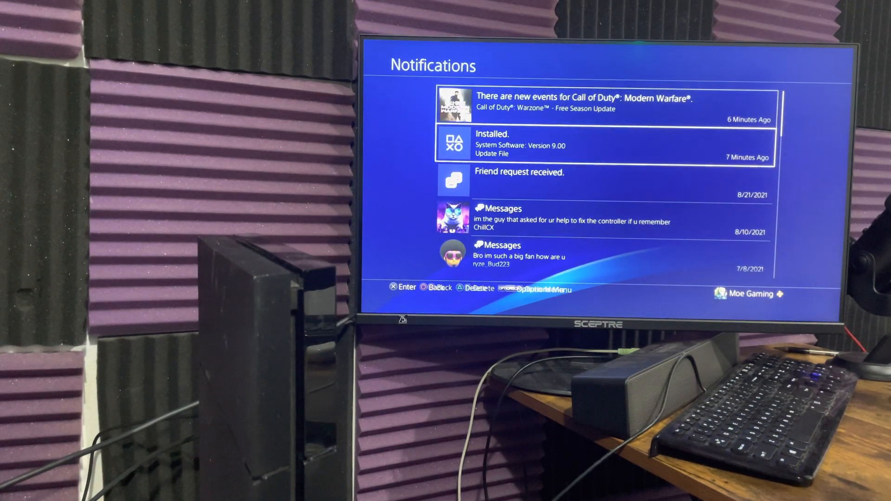